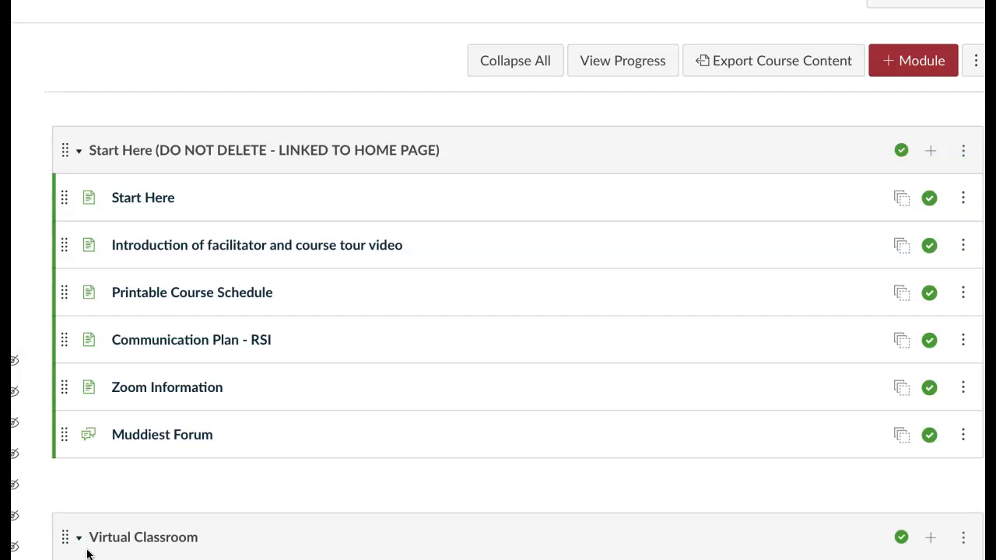
# Scroll down the Modules list and open the Virtual Classroom - Zoom Link page.
pyautogui.scroll(-3)
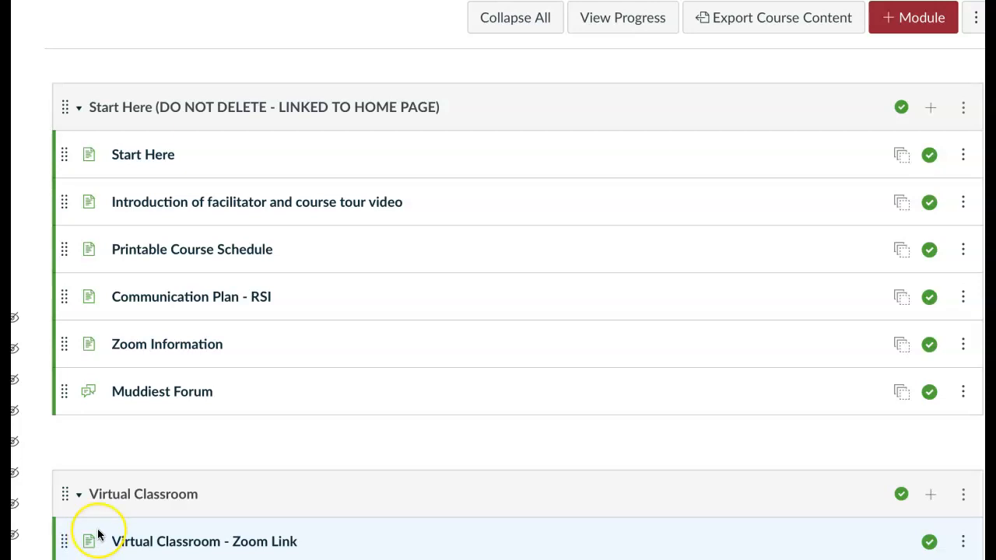
pyautogui.scroll(-3)
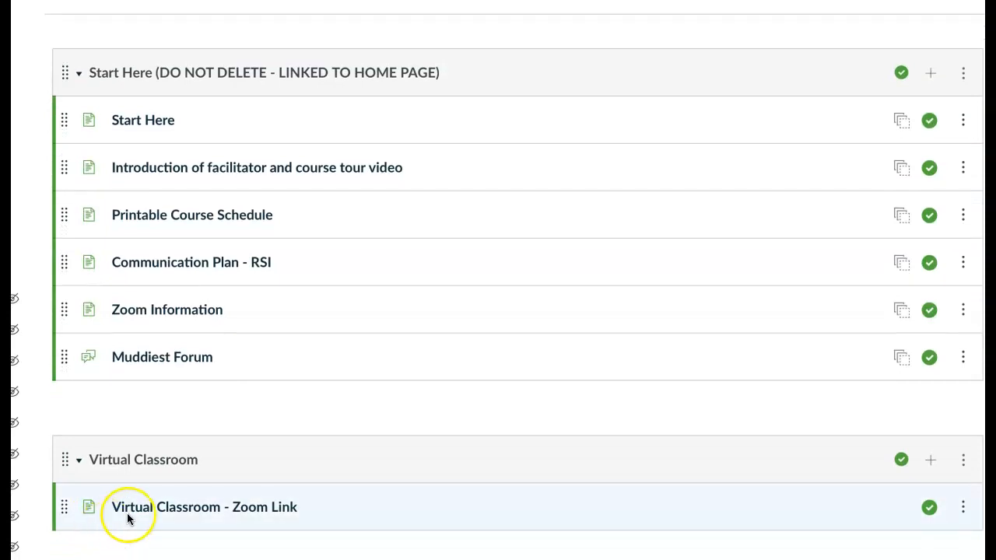
pyautogui.moveTo(183, 517)
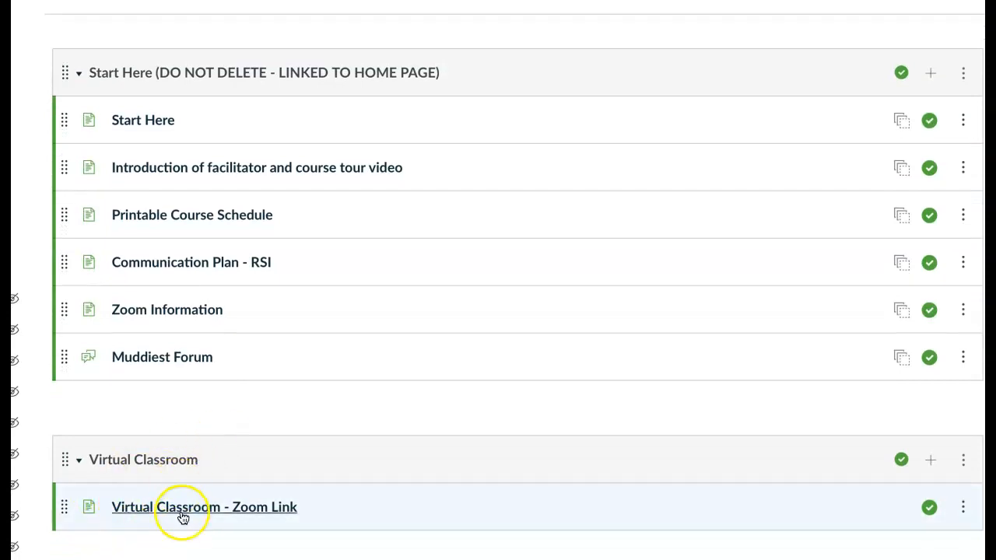
pyautogui.moveTo(204, 506)
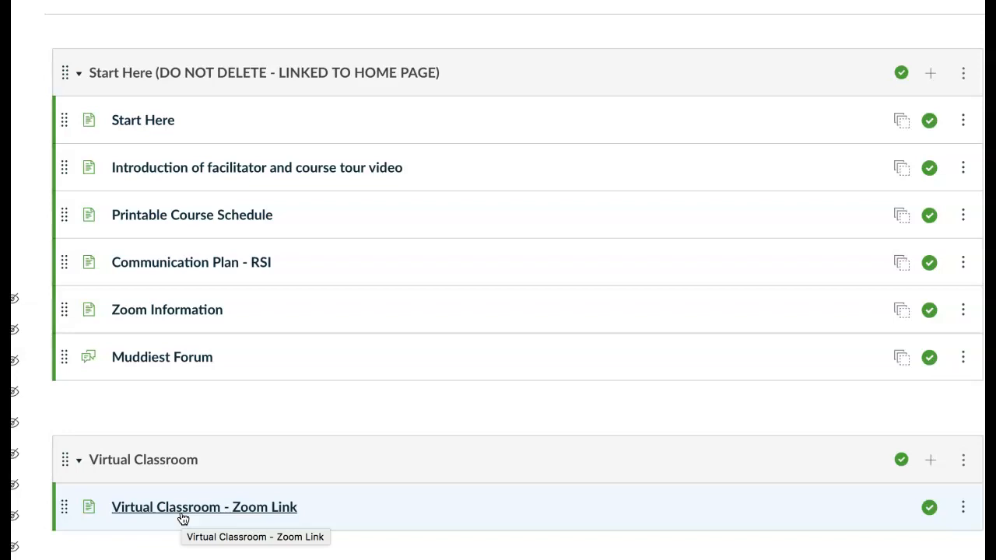
pyautogui.moveTo(183, 512)
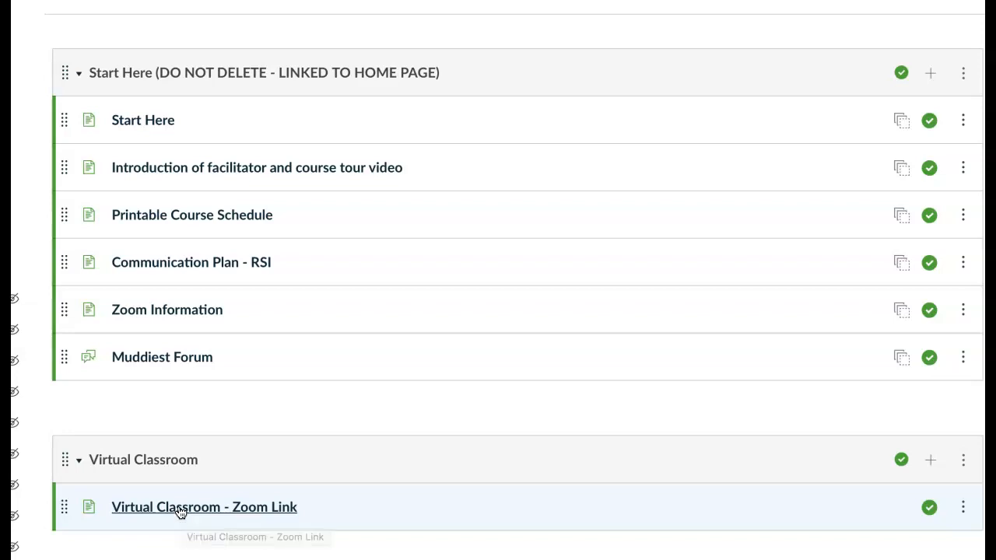
pyautogui.click(180, 506)
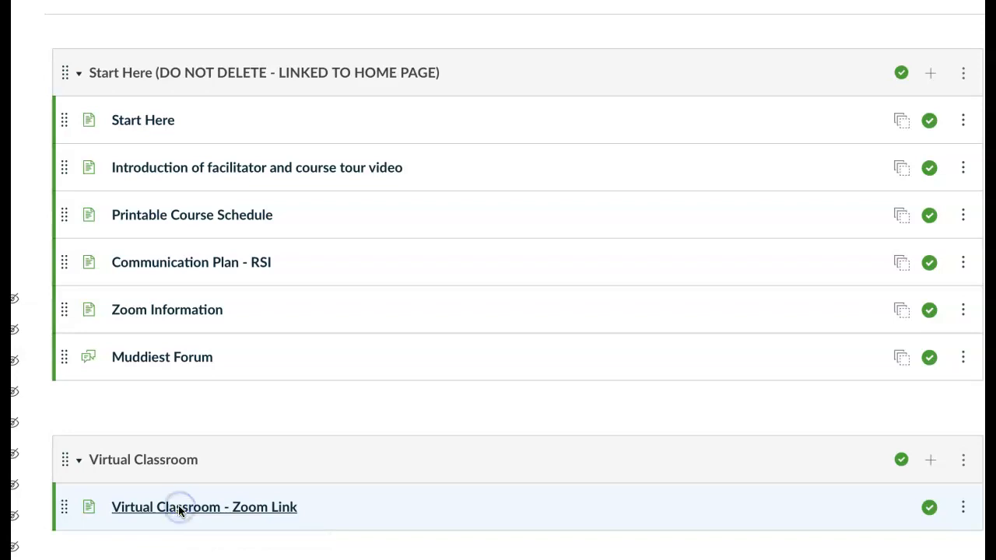
pyautogui.click(204, 507)
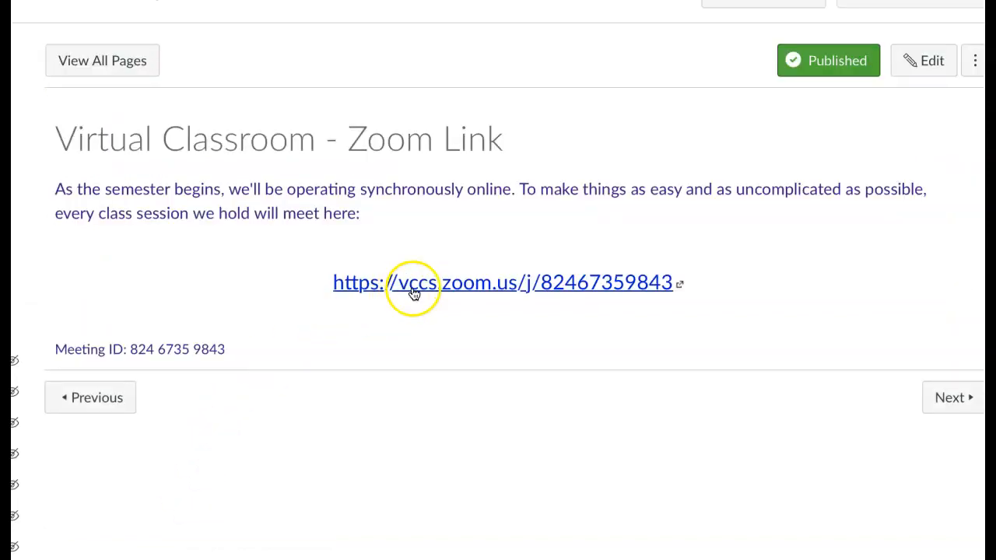
pyautogui.moveTo(358, 330)
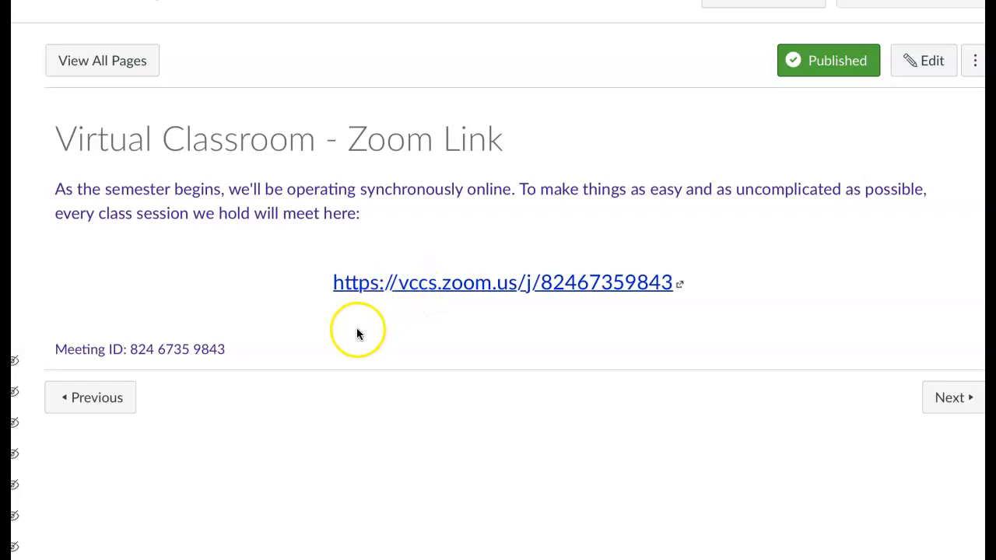
pyautogui.moveTo(239, 450)
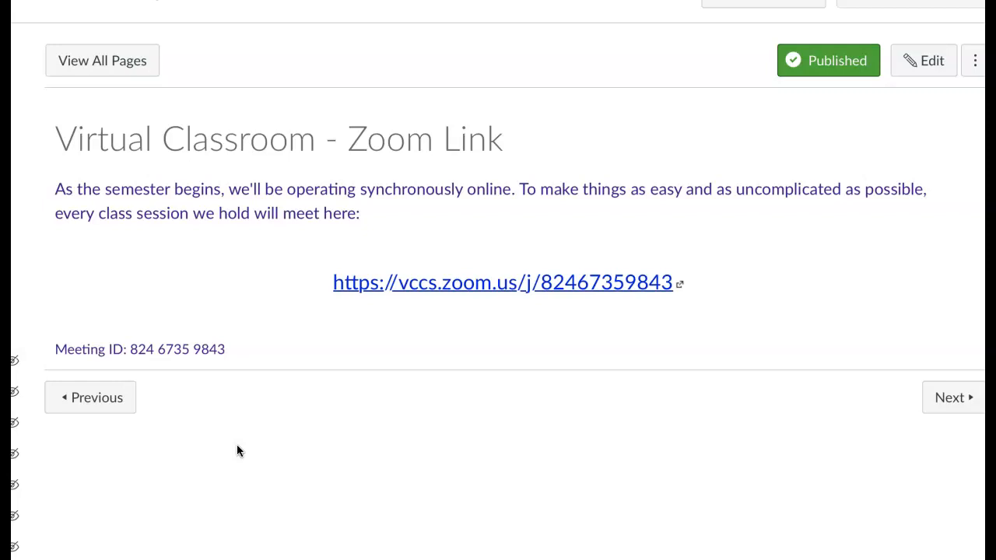
pyautogui.moveTo(47, 303)
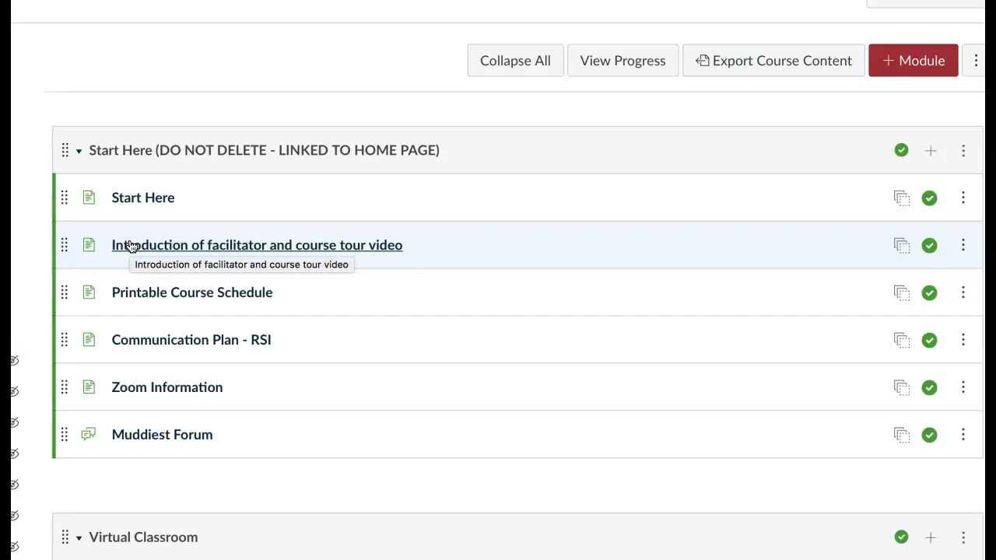
# Scroll through the Virtual Classroom - Zoom Link page content.
pyautogui.scroll(-3)
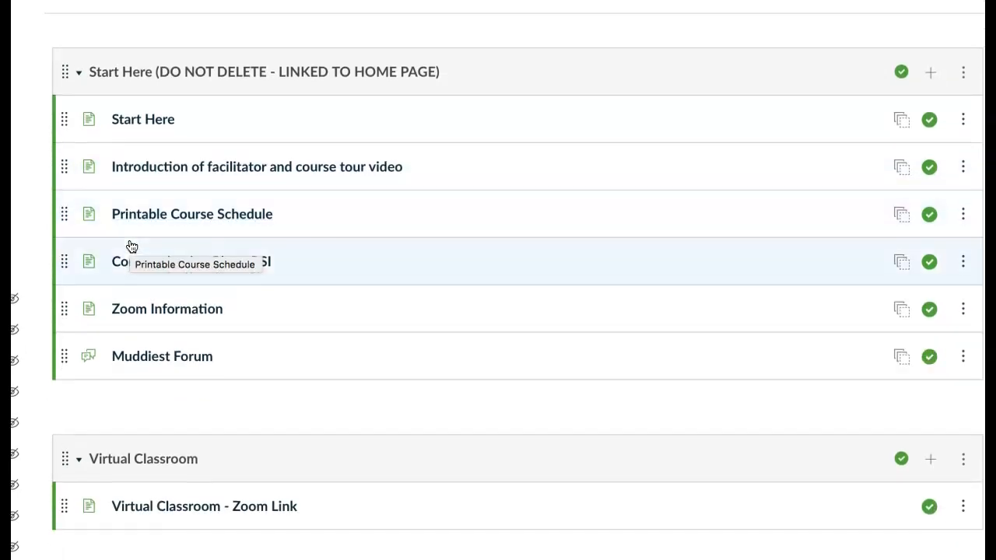
pyautogui.scroll(-3)
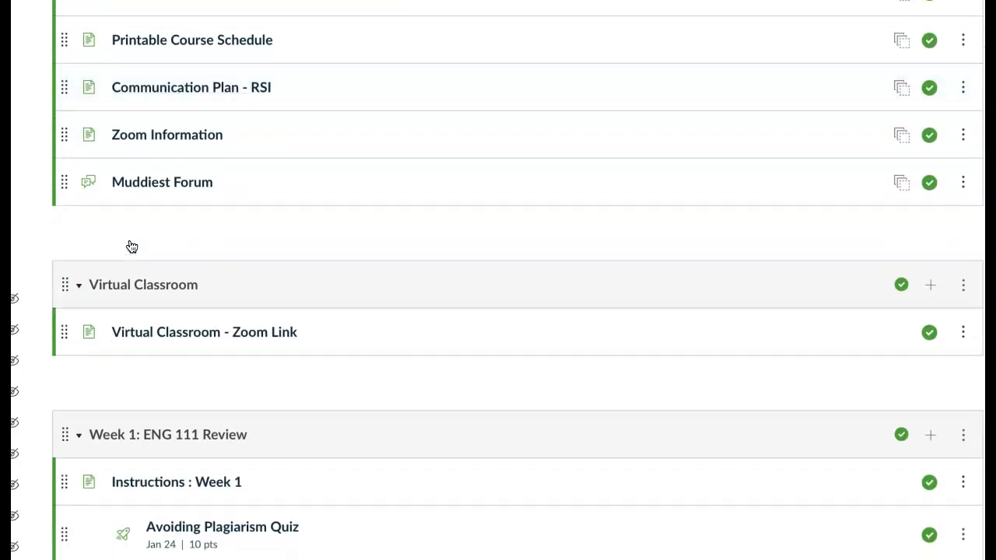
pyautogui.scroll(-3)
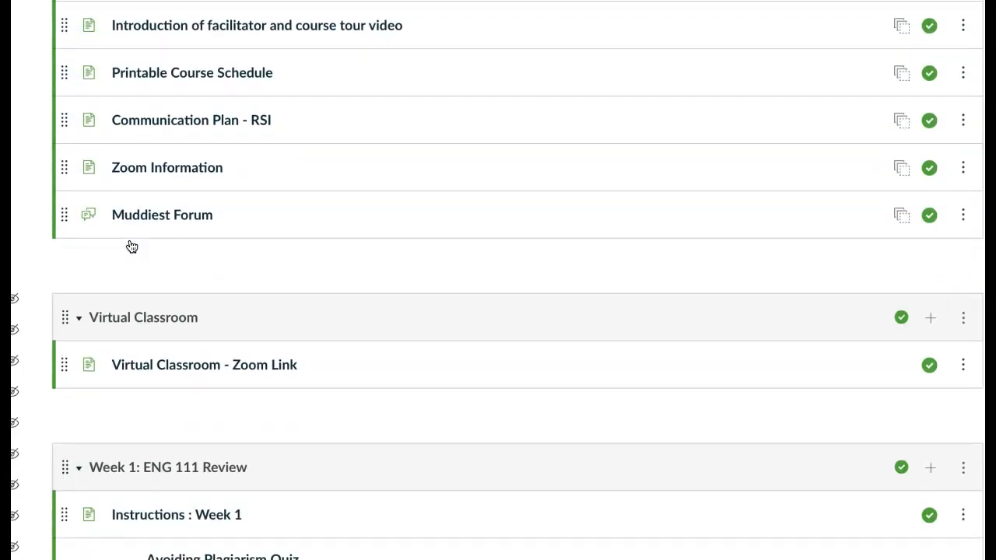
pyautogui.scroll(-3)
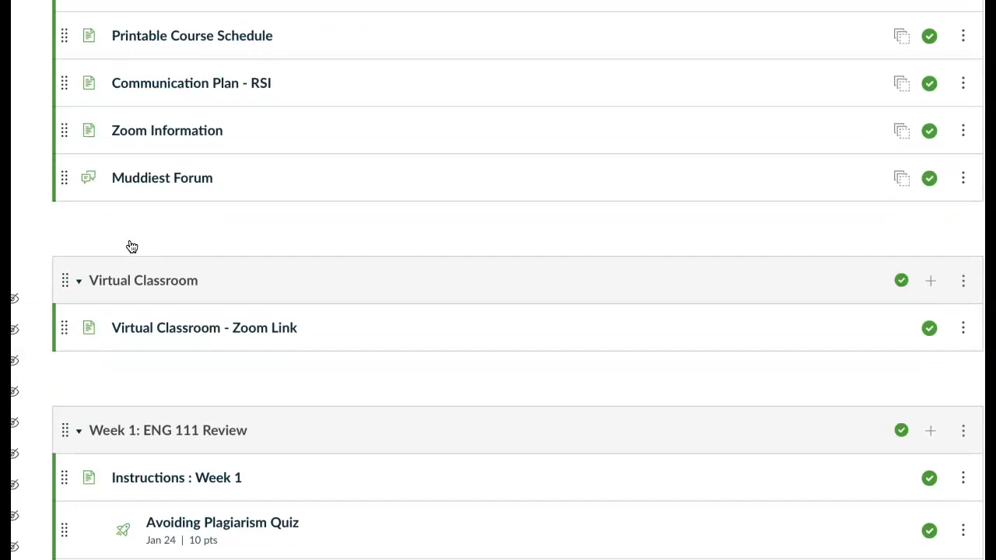
pyautogui.scroll(-3)
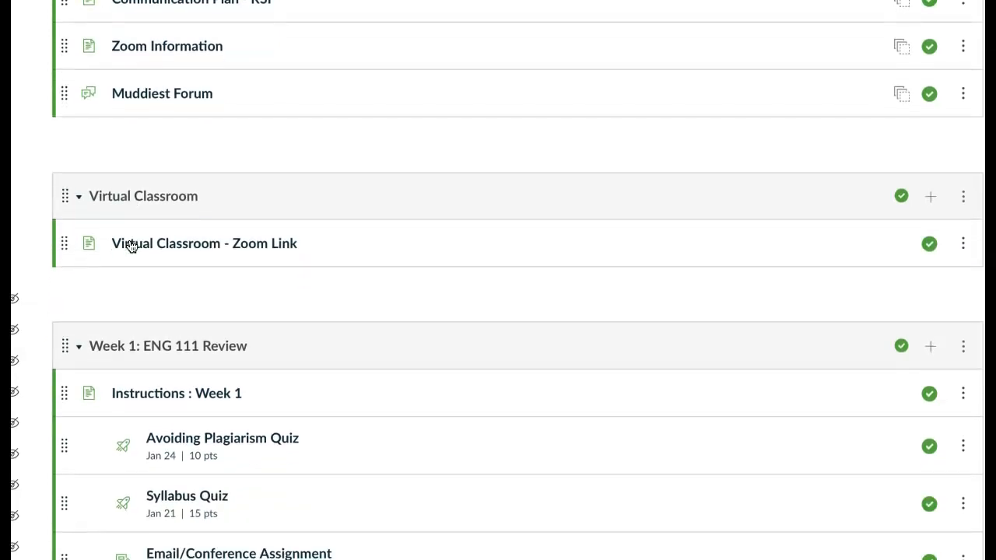
pyautogui.scroll(-3)
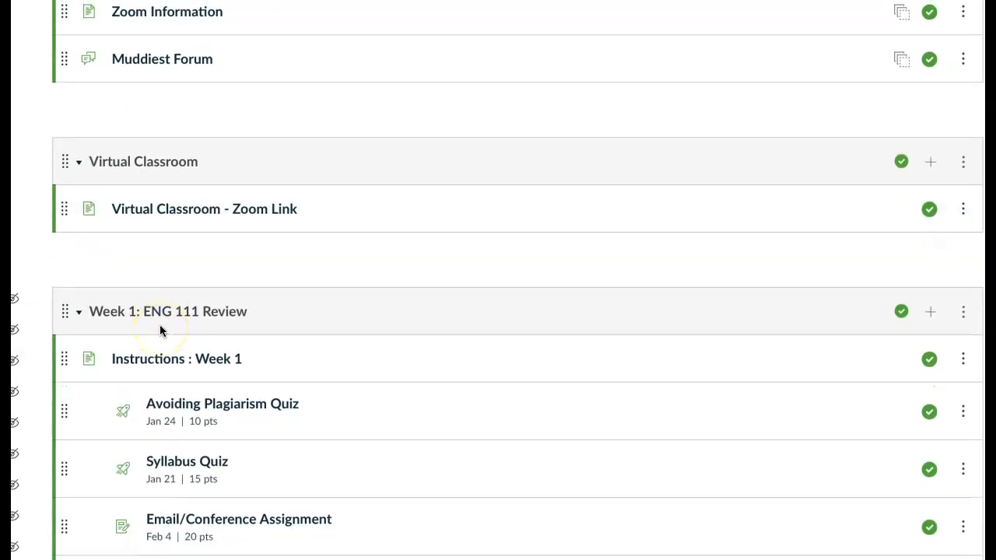
pyautogui.scroll(-3)
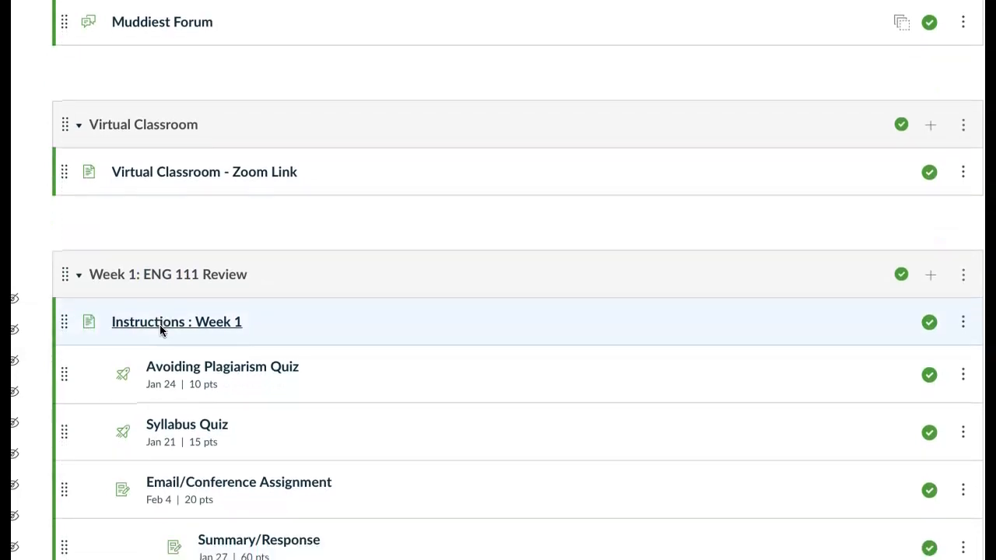
pyautogui.moveTo(198, 294)
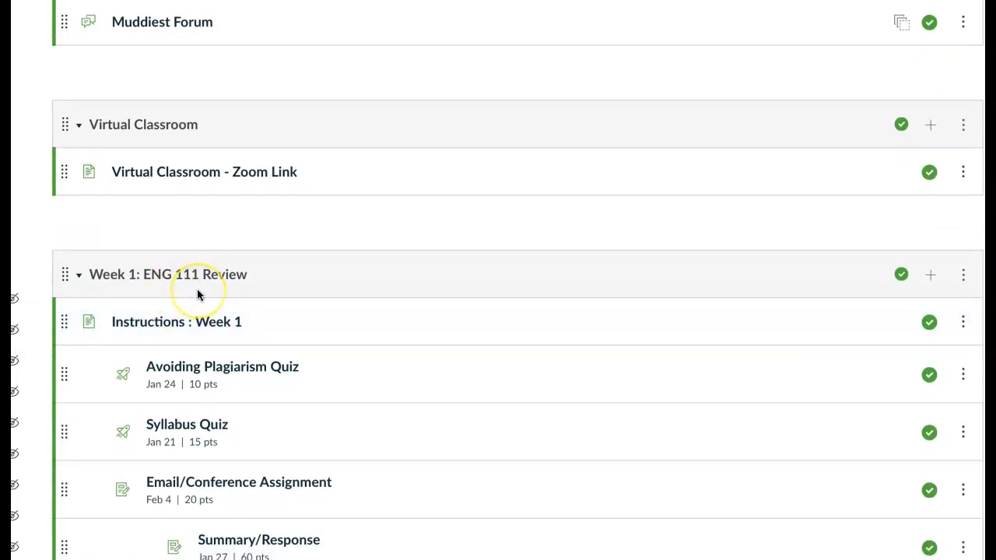
pyautogui.moveTo(214, 354)
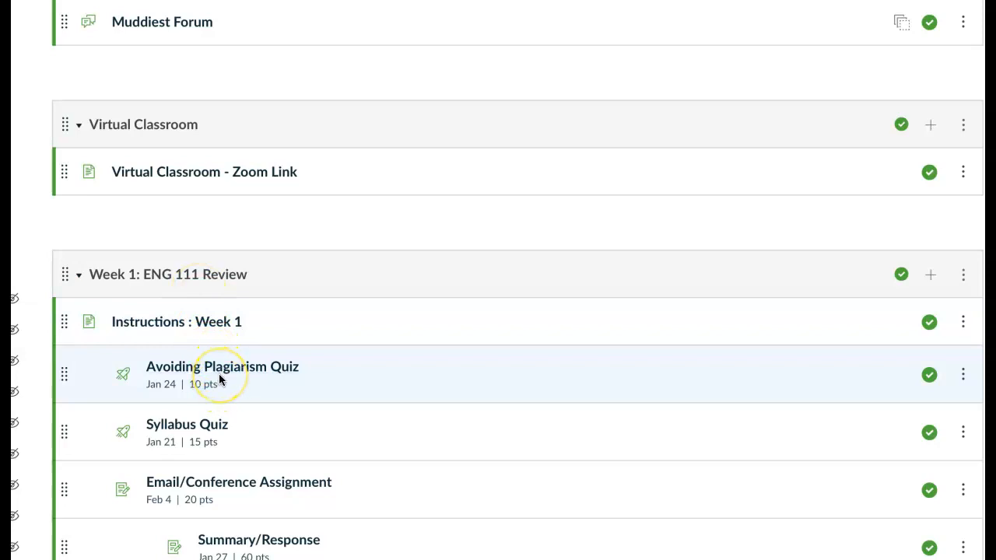
pyautogui.moveTo(216, 430)
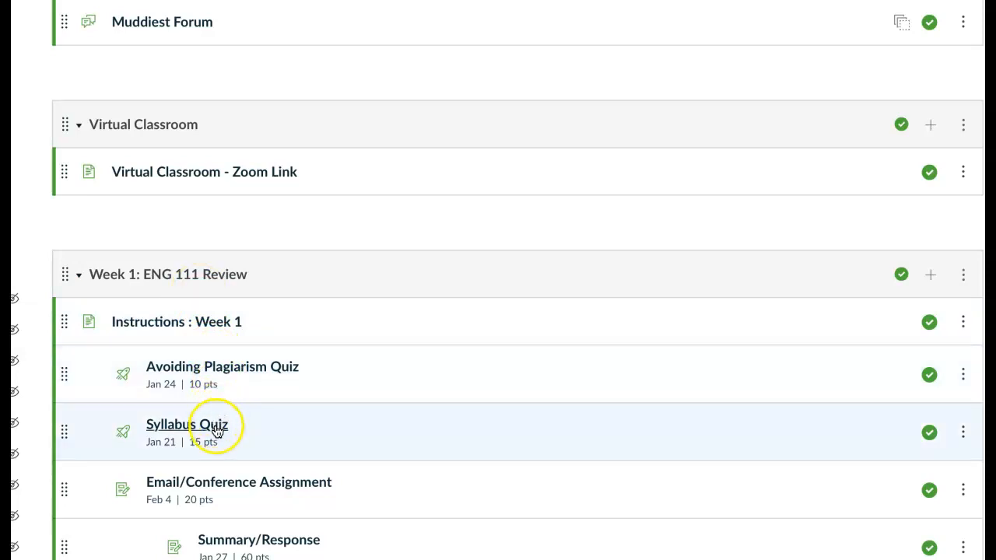
pyautogui.scroll(-3)
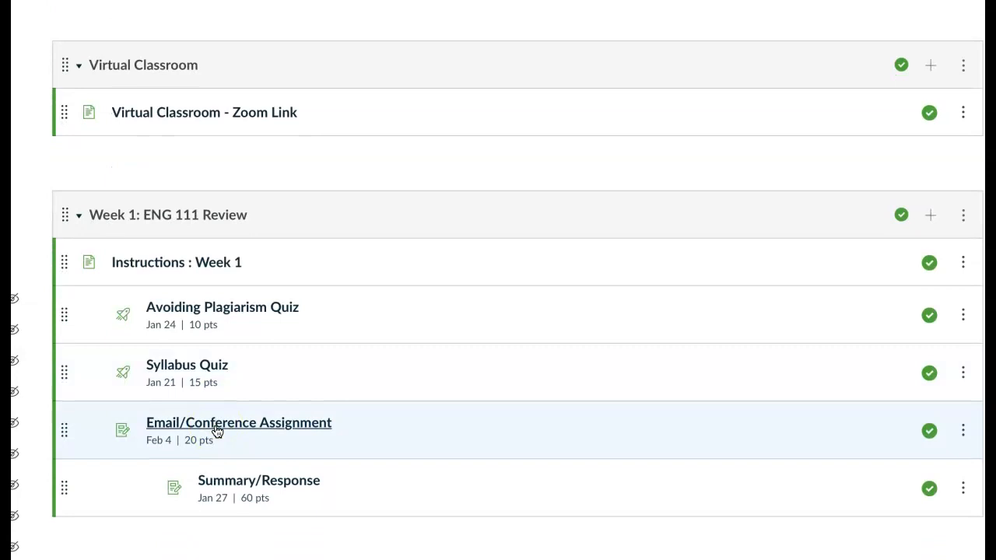
pyautogui.moveTo(239, 422)
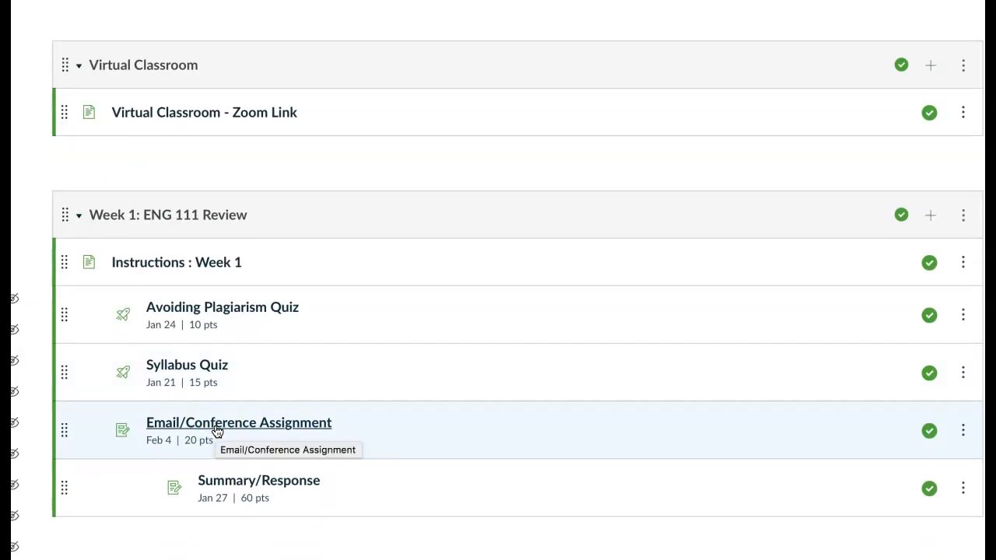
pyautogui.moveTo(220, 488)
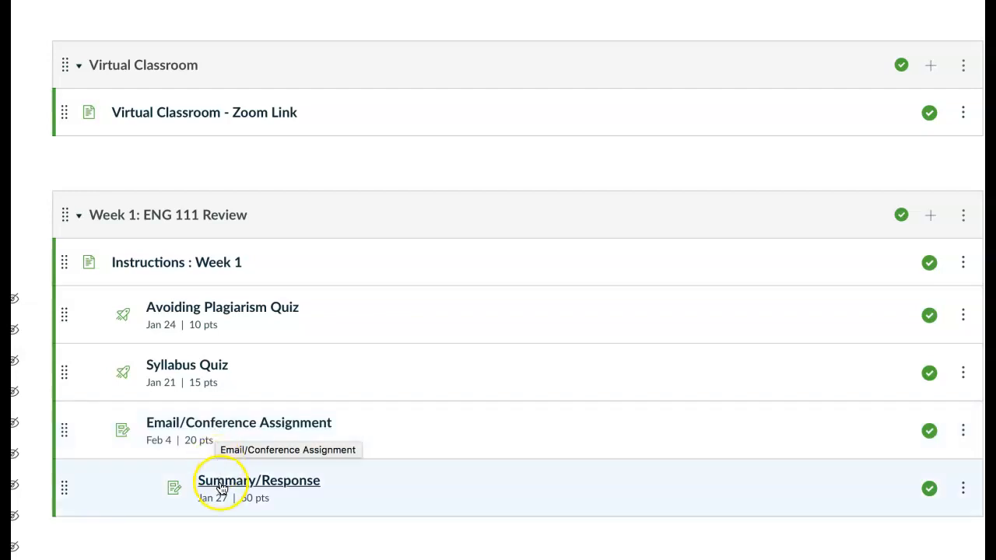
pyautogui.moveTo(278, 420)
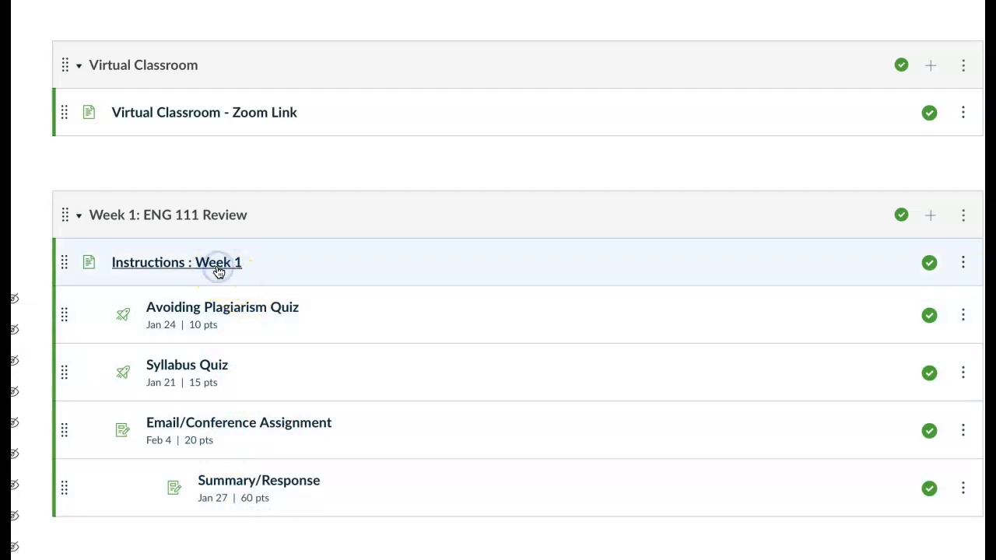
# Open Instructions : Week 1 and scroll through its schedule, big questions and assignments.
pyautogui.click(175, 262)
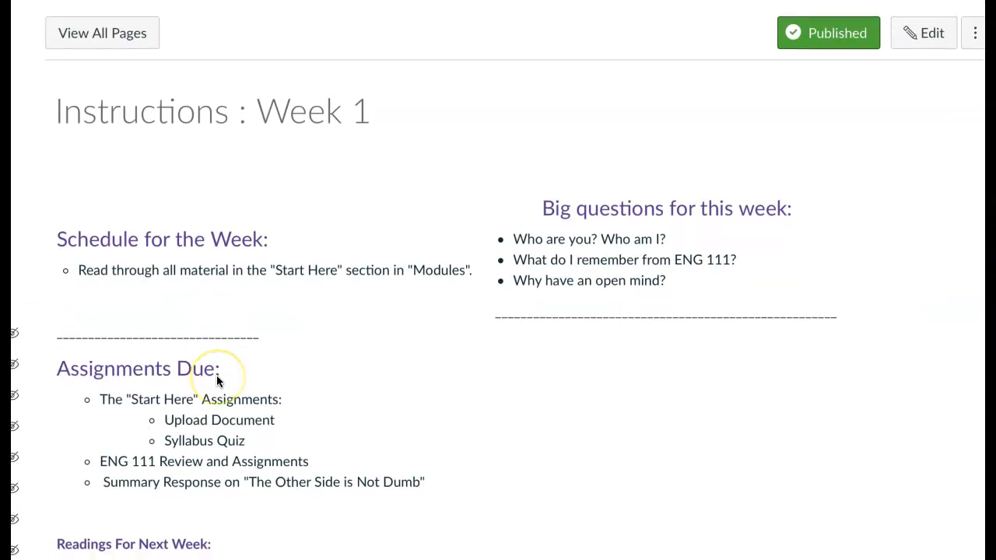
pyautogui.scroll(-3)
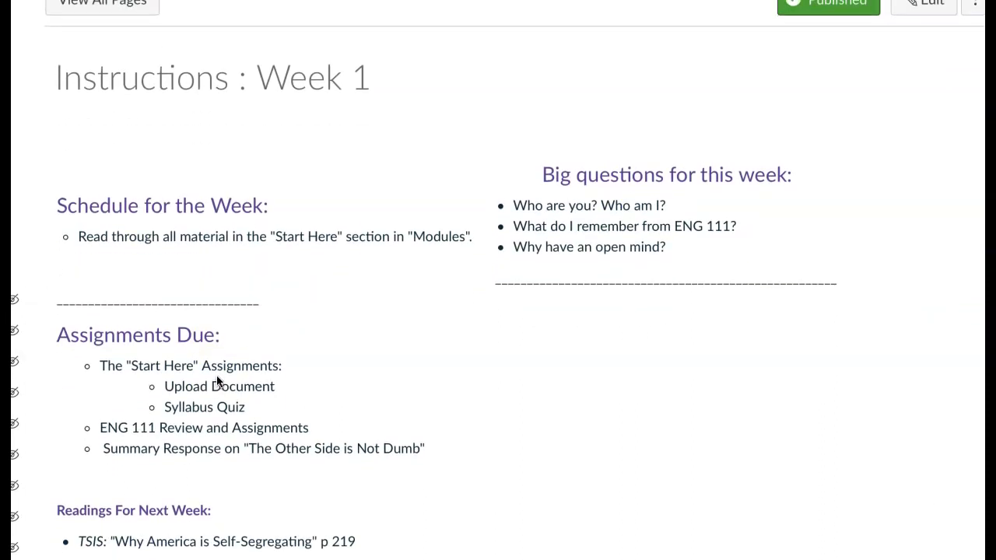
pyautogui.scroll(-3)
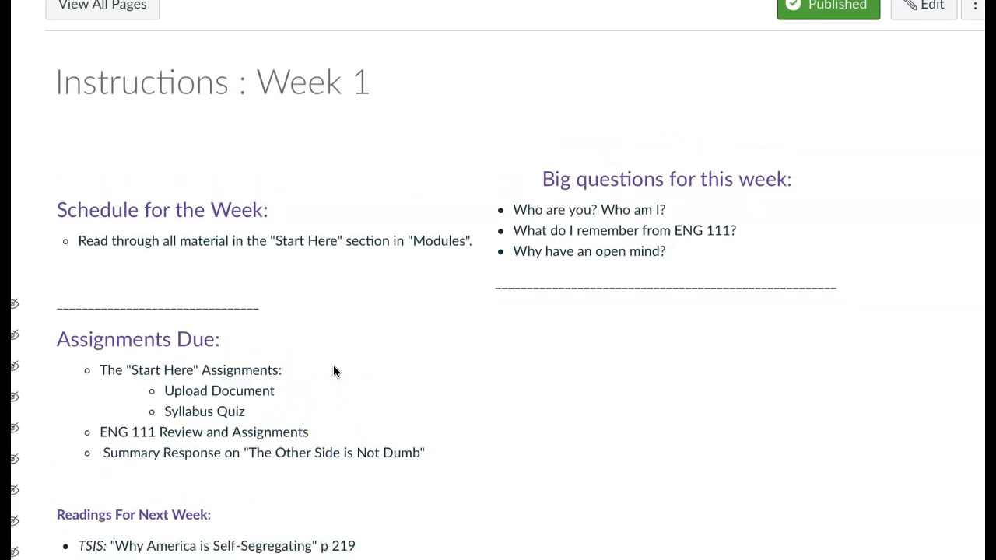